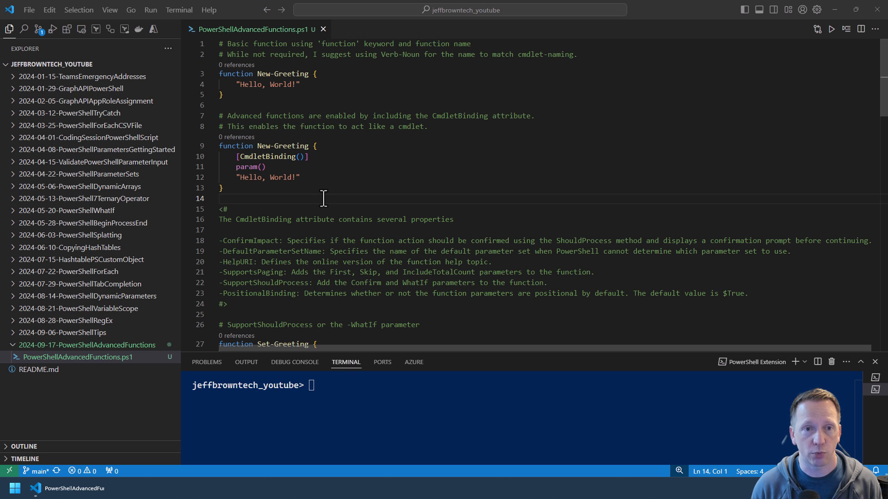
mouse_move(244, 105)
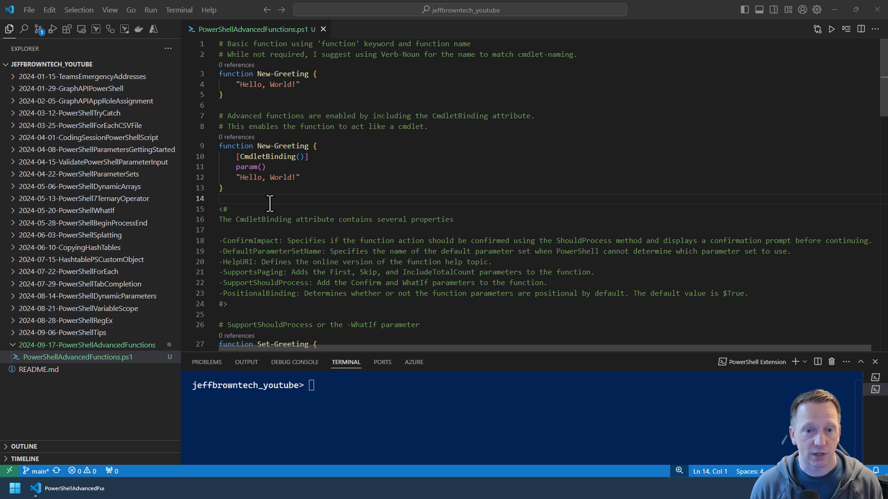
mouse_move(227, 192)
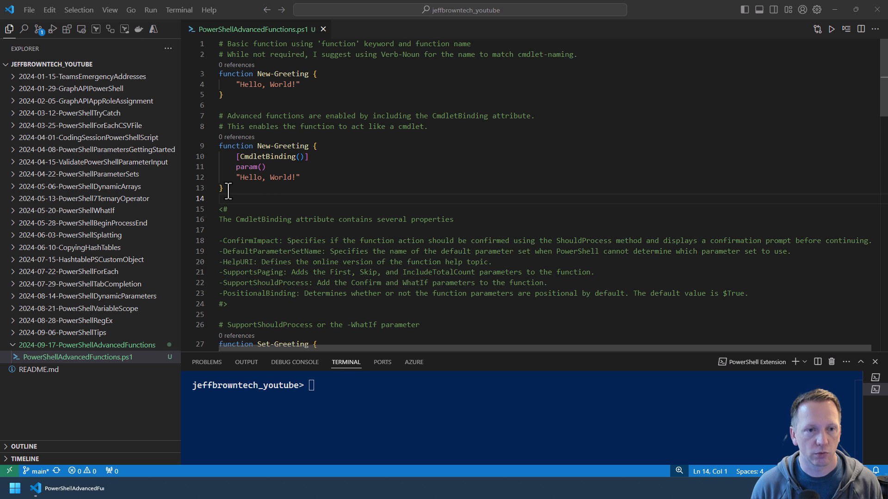
- Run lines 9–13 (CmdletBinding New-Greeting) with F8, then call New-Greeting to print Hello, World!
left_click_drag(219, 145, 222, 187)
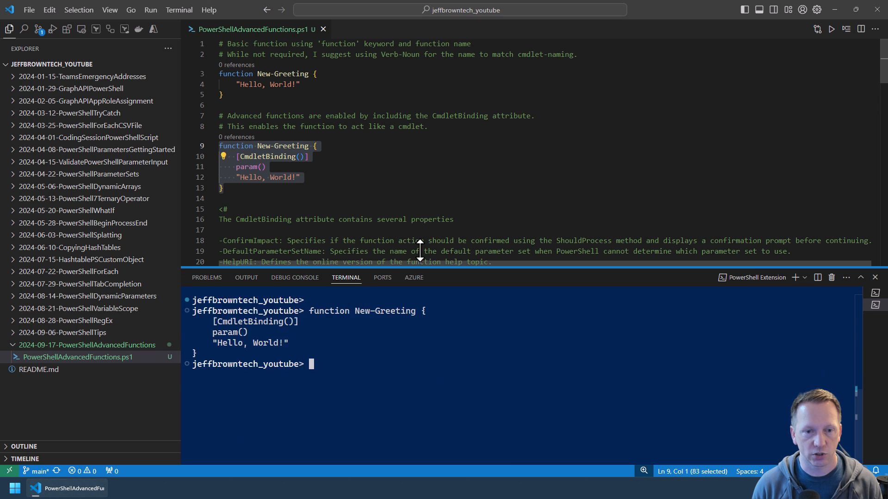
type("new-Greeting")
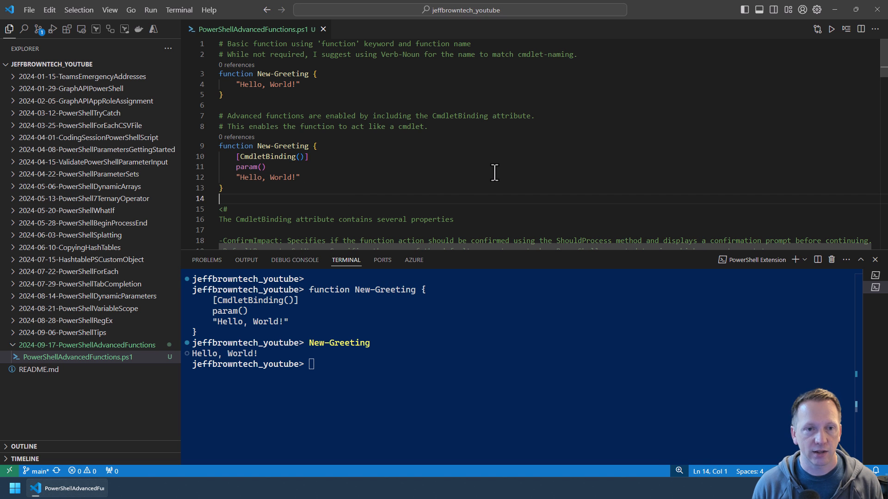
scroll("down", 3)
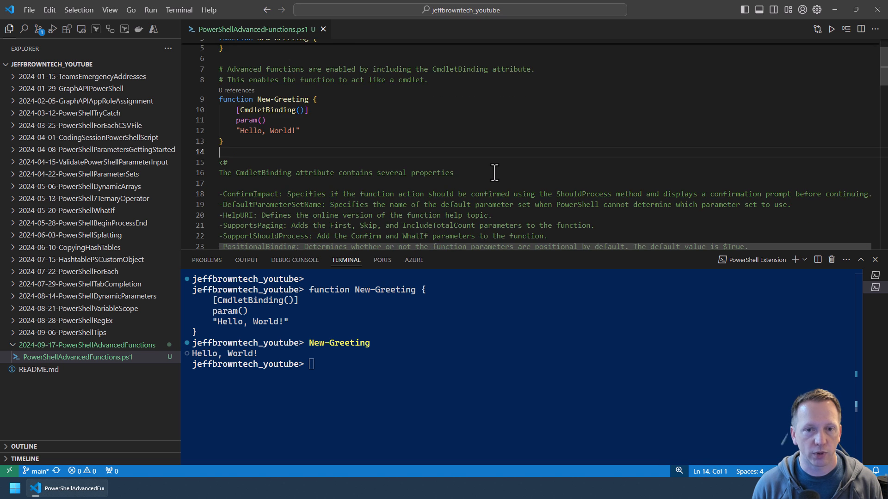
scroll("down", 3)
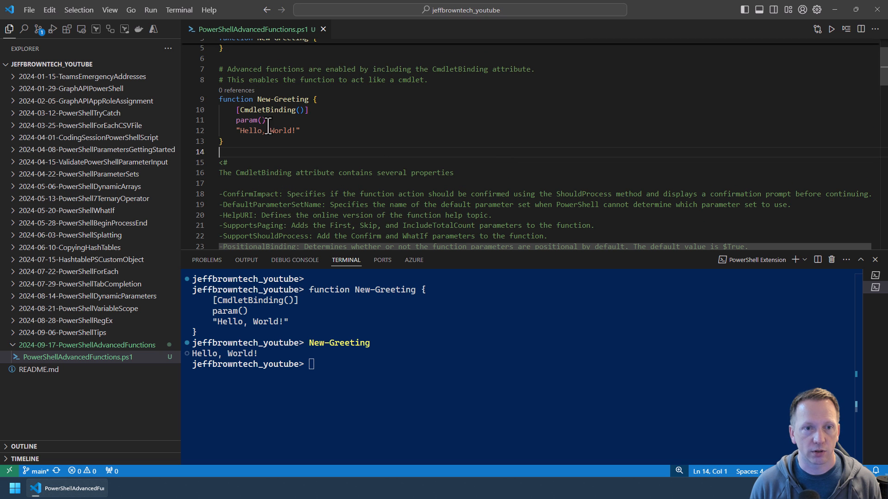
mouse_move(331, 154)
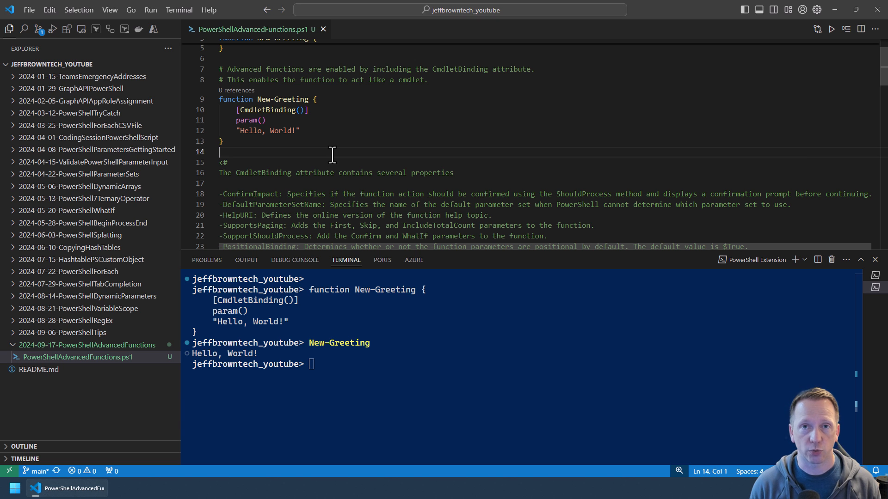
mouse_move(406, 150)
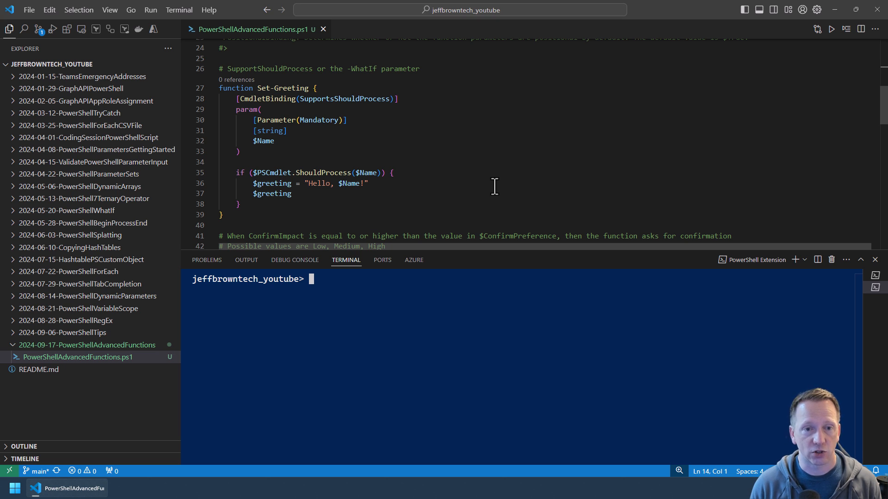
mouse_move(441, 205)
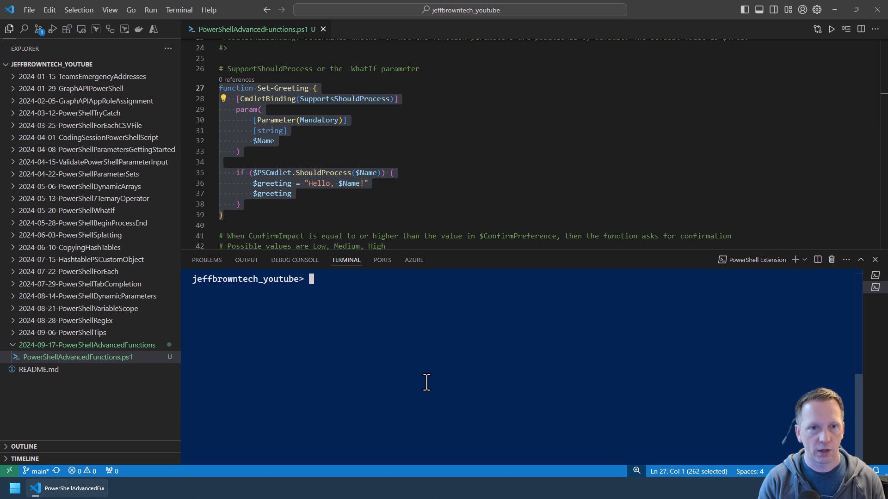
- Run Set-Greeting -Name "Jeff" for Hello, Jeff!, then repeat it with -WhatIf
type("Set-Greeting -Name \"Jeff\"")
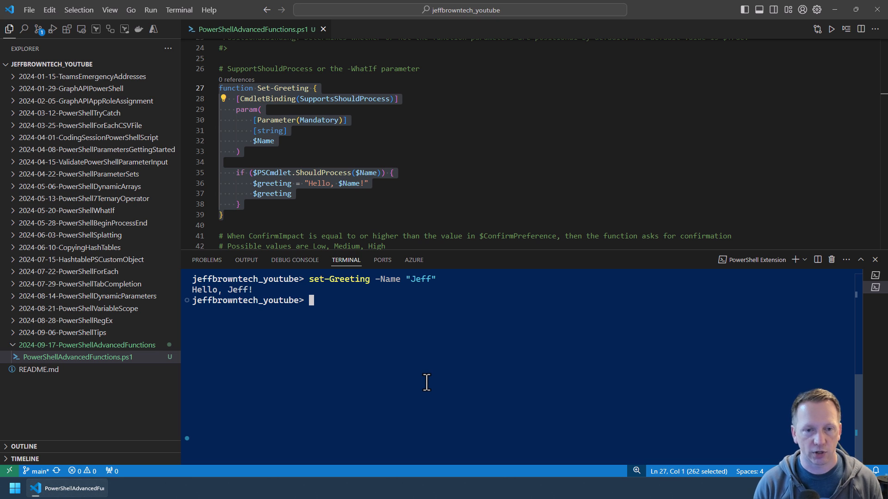
type("set-Greeting -Name \"Jeff\" -whatIf")
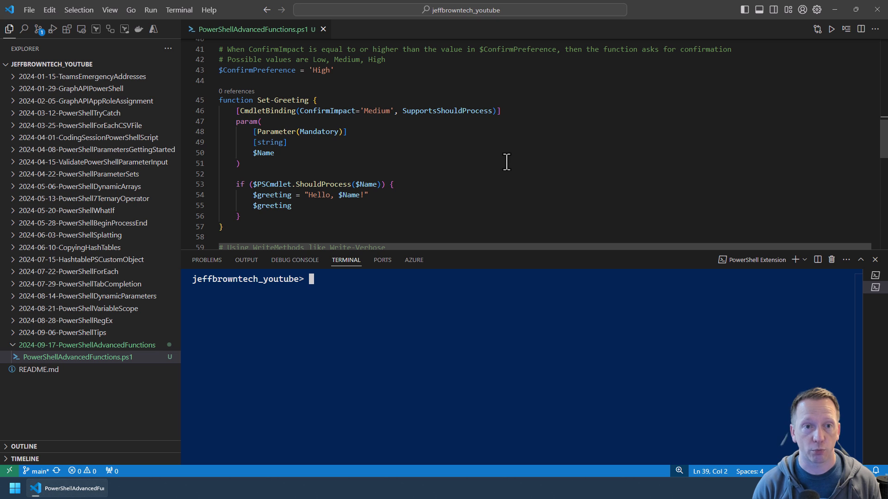
- Check $ConfirmPreference is High, then load the Medium-impact Set-Greeting and run it for Jeff
double_click(256, 70)
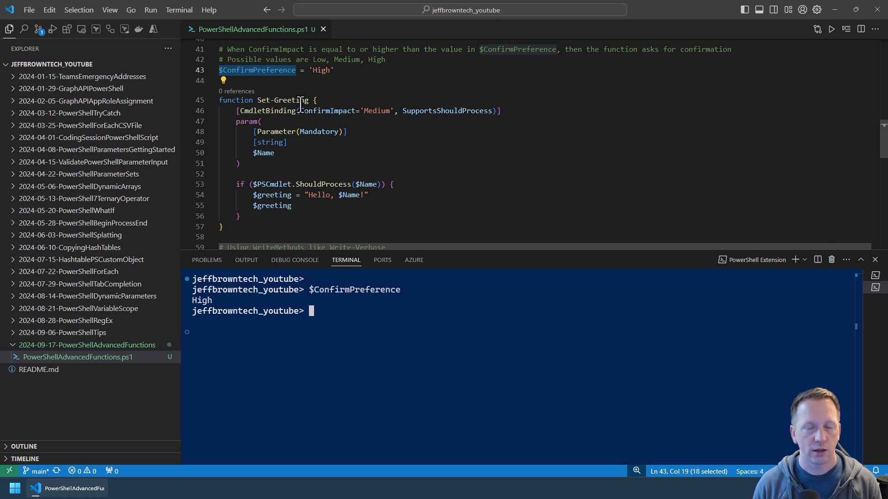
mouse_move(365, 154)
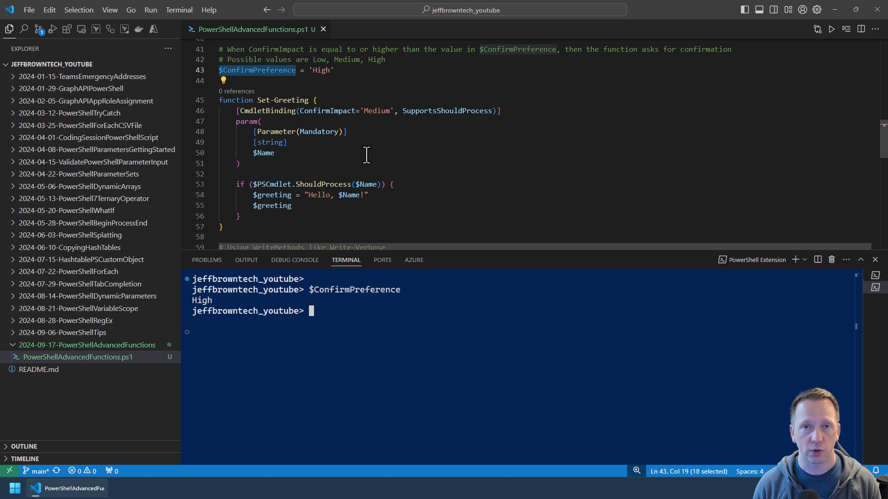
left_click_drag(219, 142, 240, 227)
type("set-Greeting -Name \"Jeff\"")
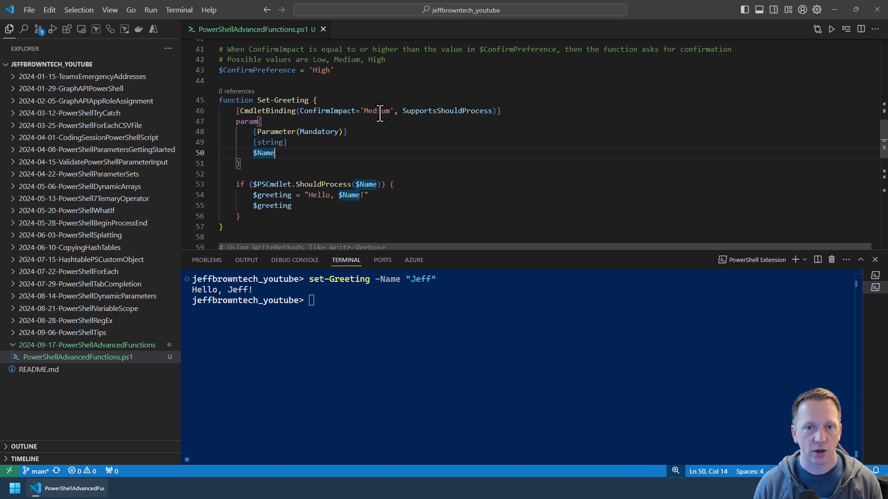
- Change ConfirmImpact from Medium to High, reload the function, and run set-Greeting -Name "Jeff"
double_click(376, 111)
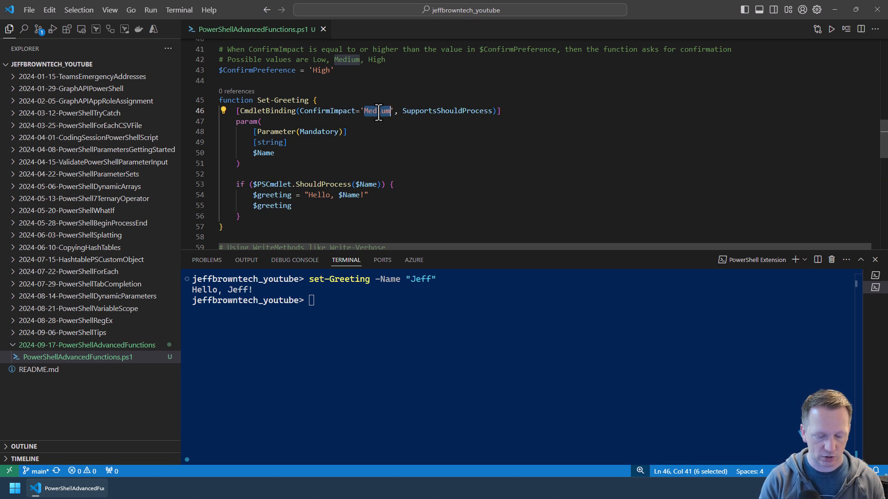
type("High")
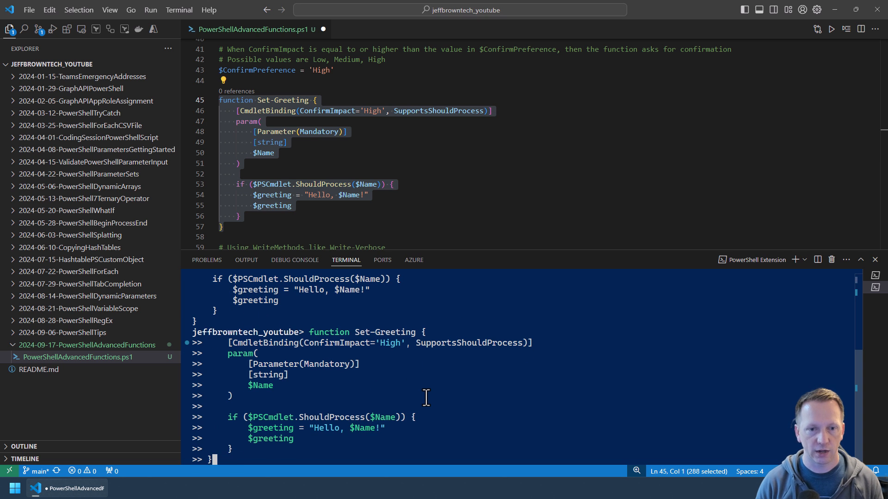
type("set-Greeting -Name \"Jeff\"")
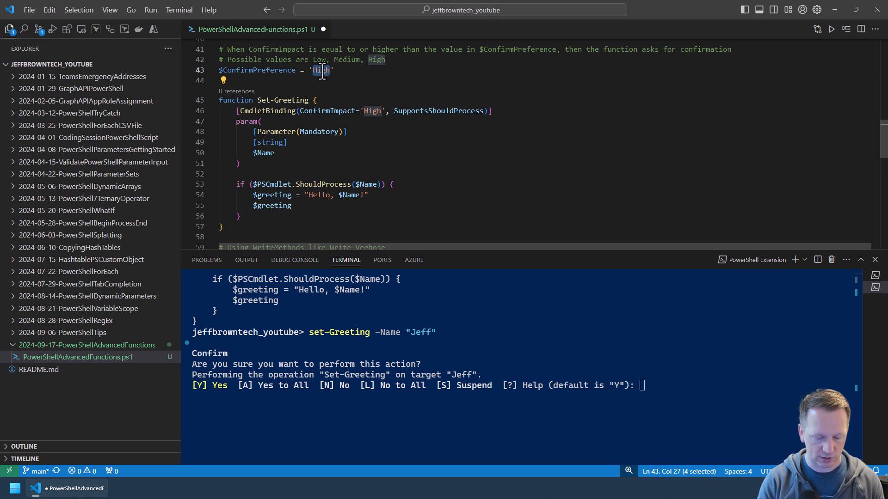
- Edit $ConfirmPreference to 'Medium' and ConfirmImpact to 'Low', reload, and run set-Greeting -Name "Jeff"
type("Medium")
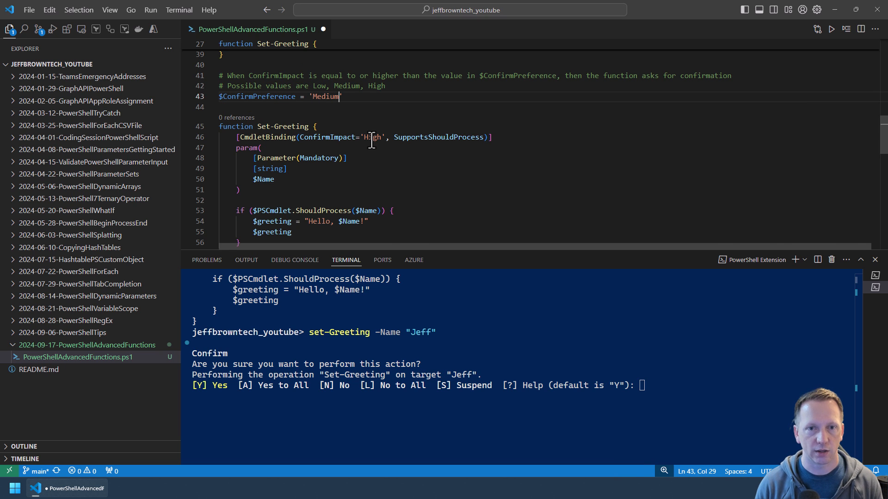
type("Low")
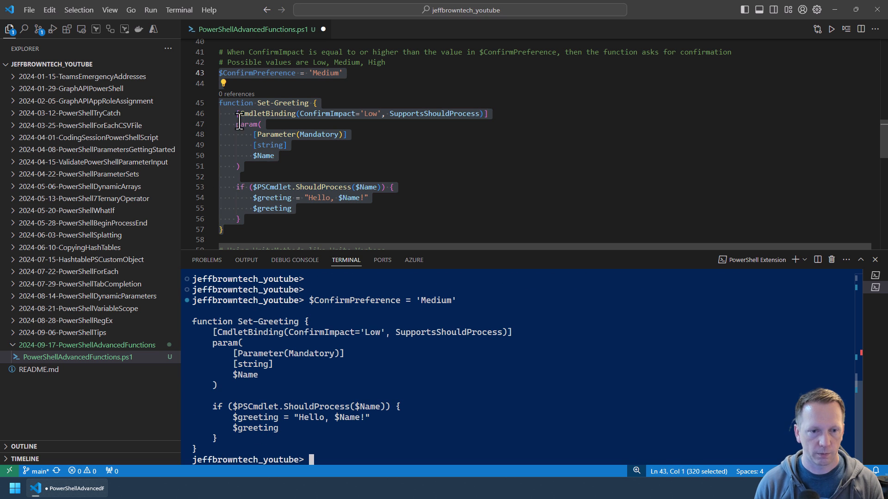
type("set-Greeting -Name \"Jeff\"")
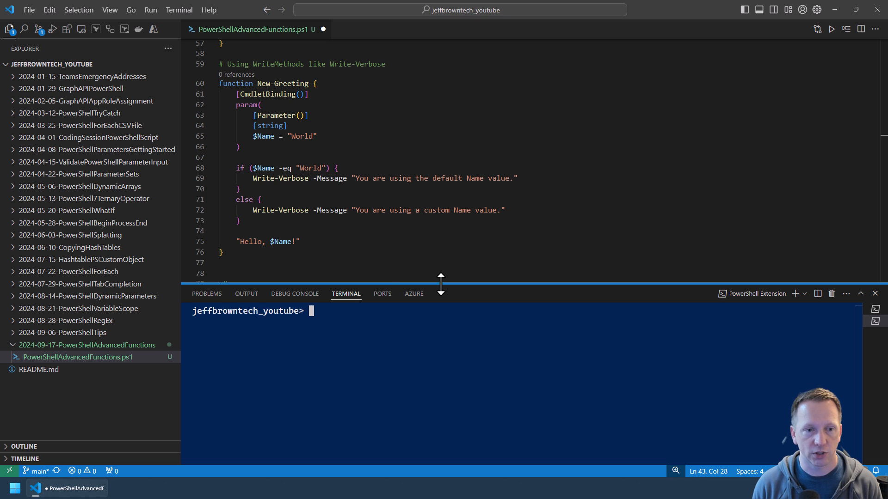
- Enlarge the editor area, load the Write-Verbose New-Greeting, and call New-Greeting in the terminal
left_click_drag(219, 116, 222, 252)
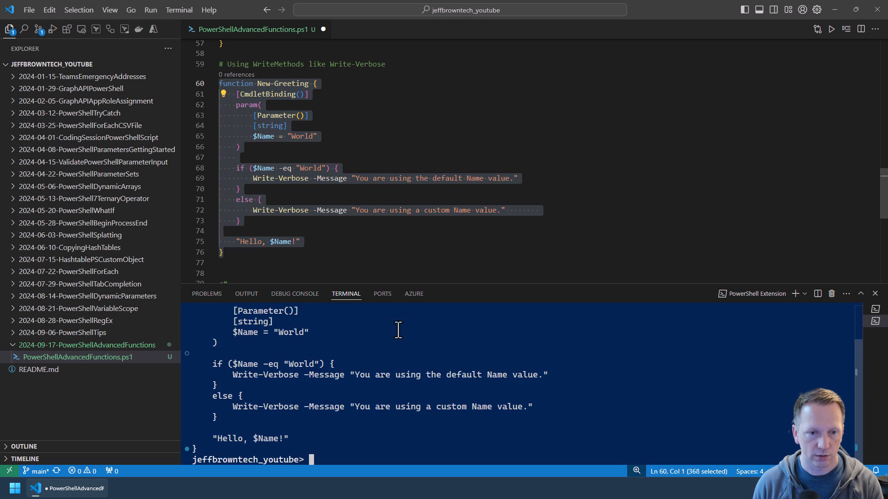
type("newGre")
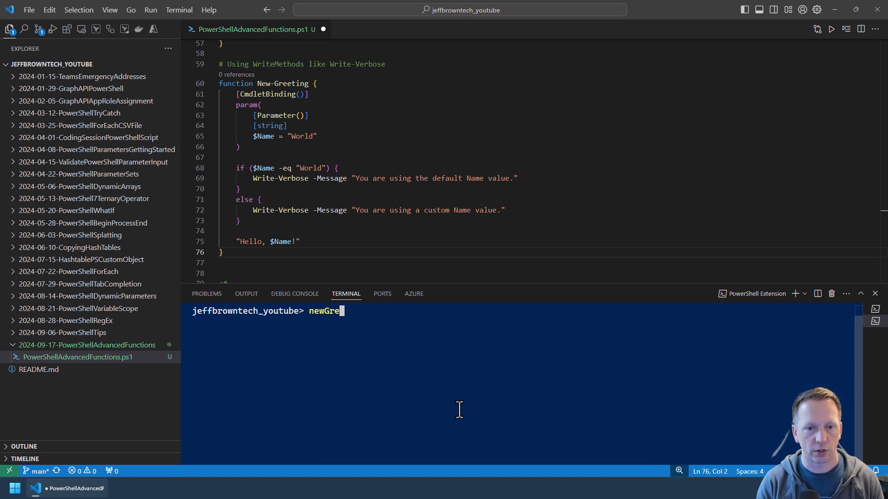
type("new-ge")
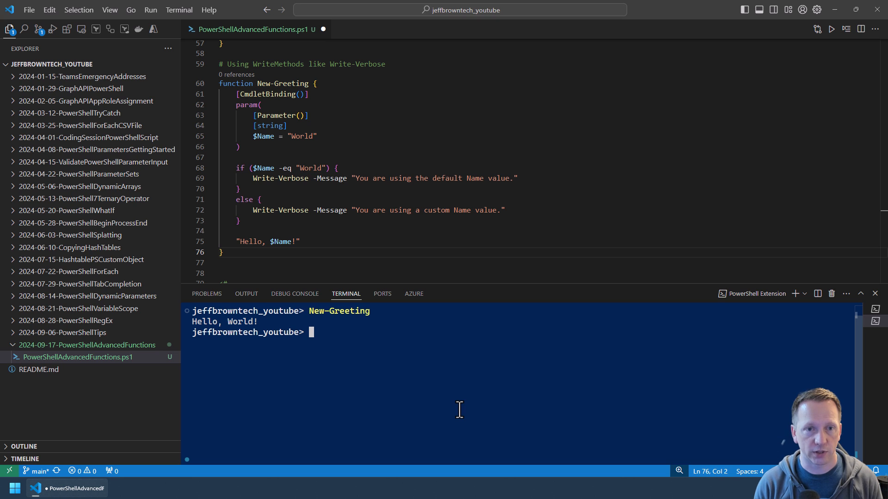
- Run New-Greeting -Verbose, then add -Name Jeff to the recalled command
type("New-Greeting -verbose")
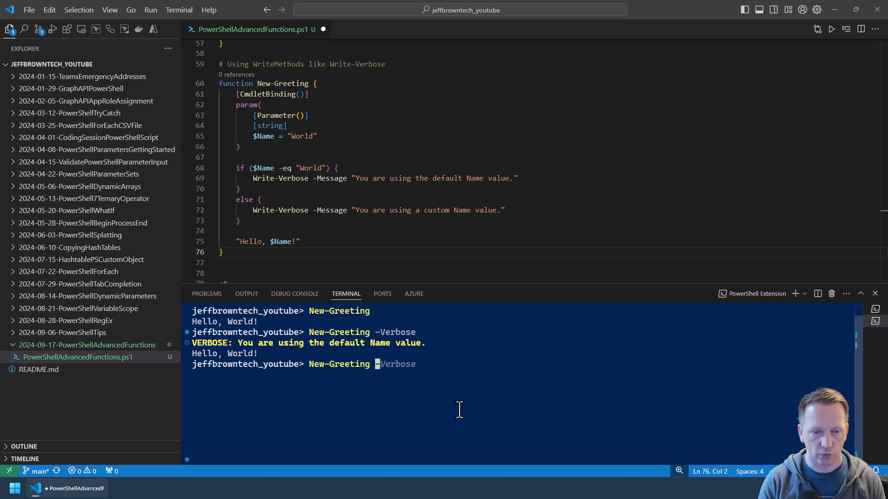
type("-Name Jeff")
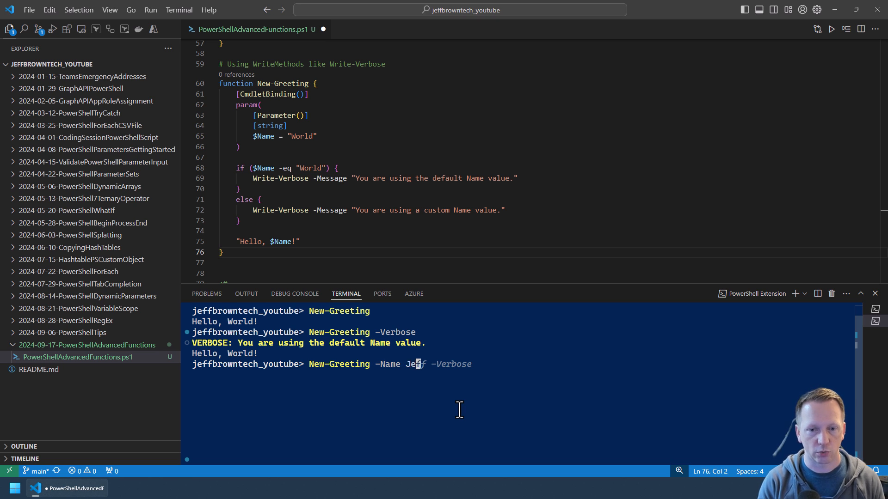